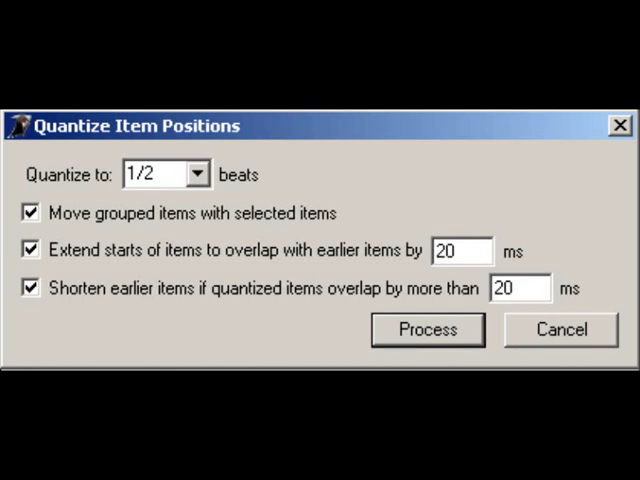
Bring up the Dynamic Split dialog for the selected drum items.
left_click(428, 328)
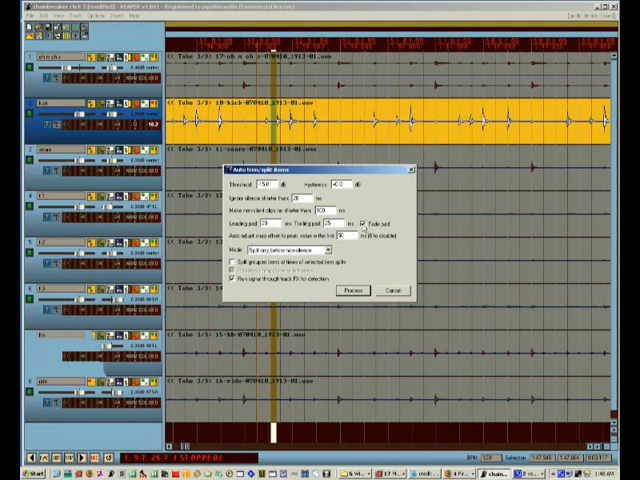
Split the drum recordings into separate items at every detected hit and close the dialog.
left_click(360, 292)
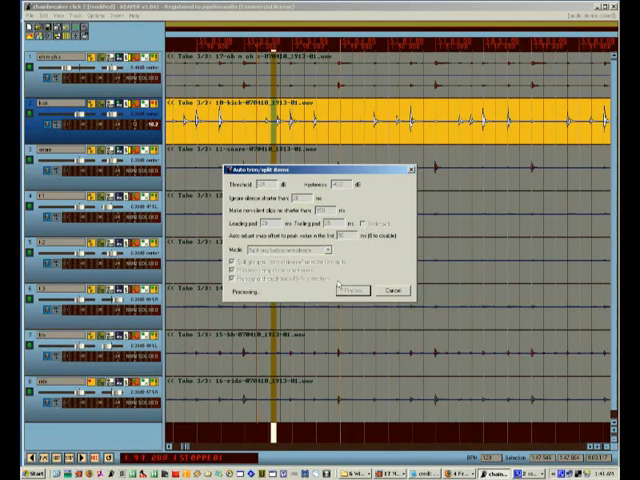
left_click(348, 290)
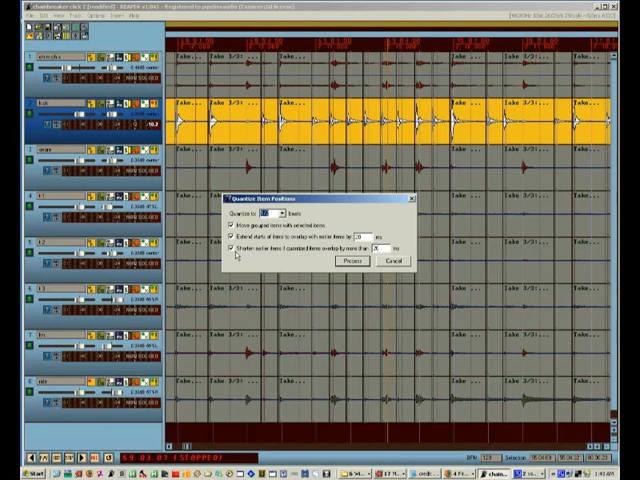
Quantize to a 1/2-beat grid, moving grouped items, extending starts and shortening earlier overlapped items.
left_click(266, 212)
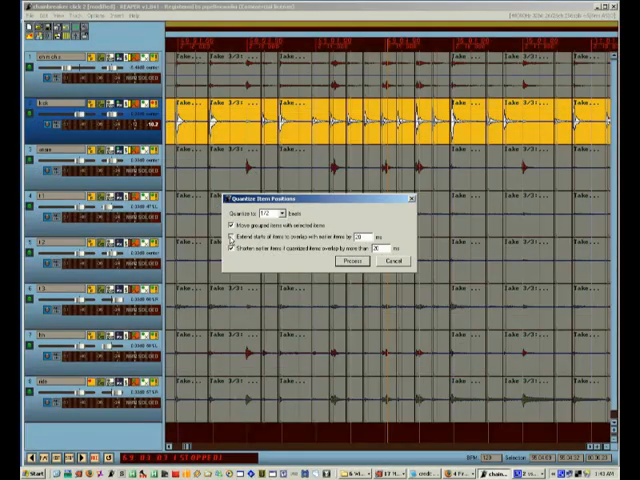
left_click(232, 248)
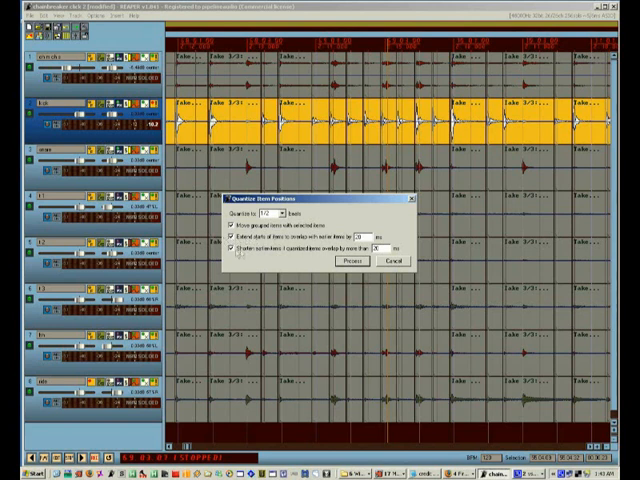
left_click(236, 250)
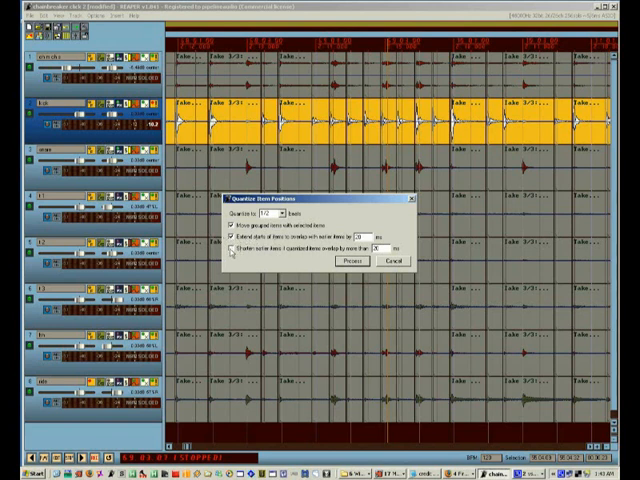
left_click(228, 252)
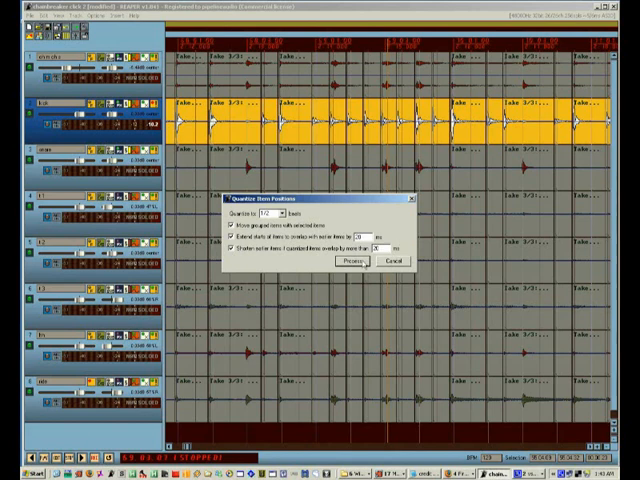
Snap the split drum items to the half-beat grid and bring up their context actions.
left_click(366, 260)
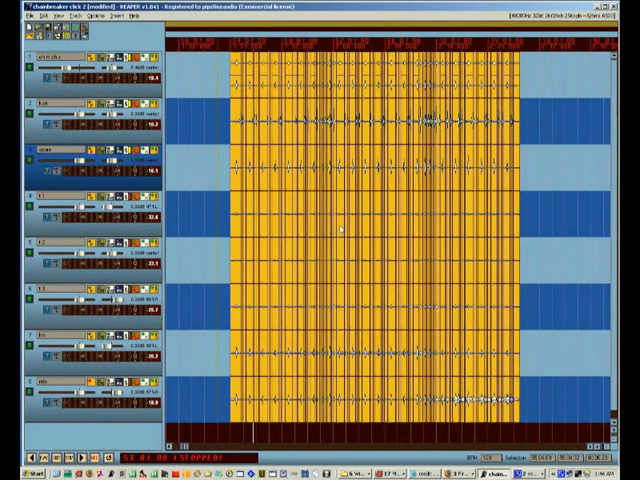
right_click(350, 236)
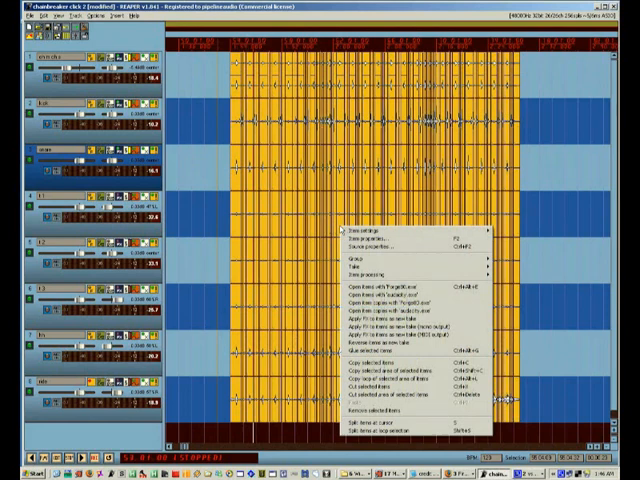